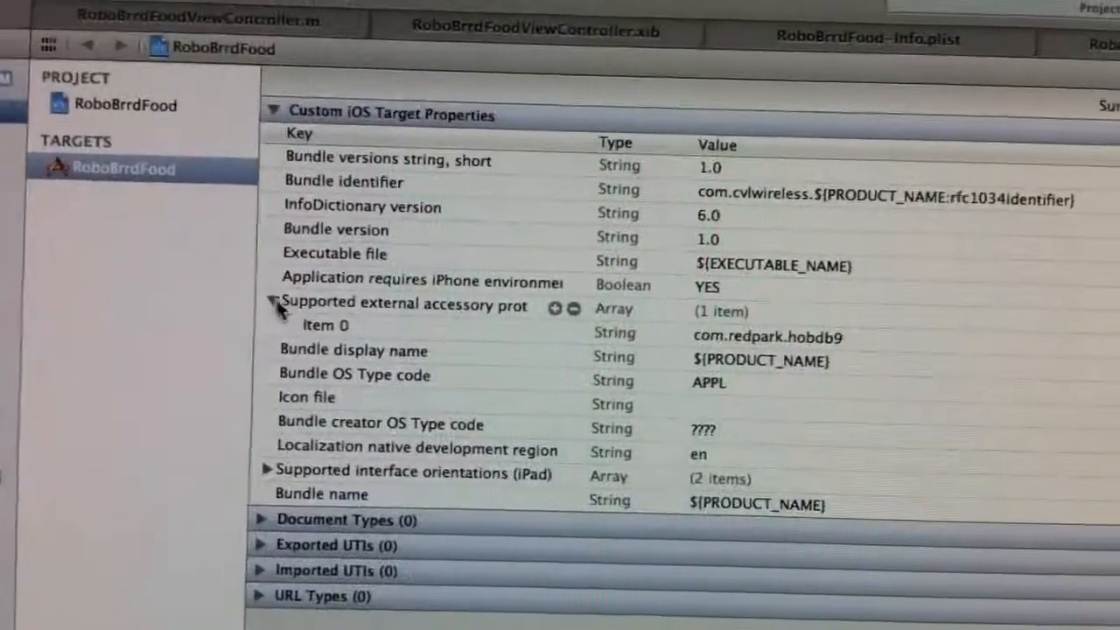
# Step: Show the header's RscMgr.h import, 1024 buffer length, and RscMgr manager with rx/tx buffers
pyautogui.click(325, 325)
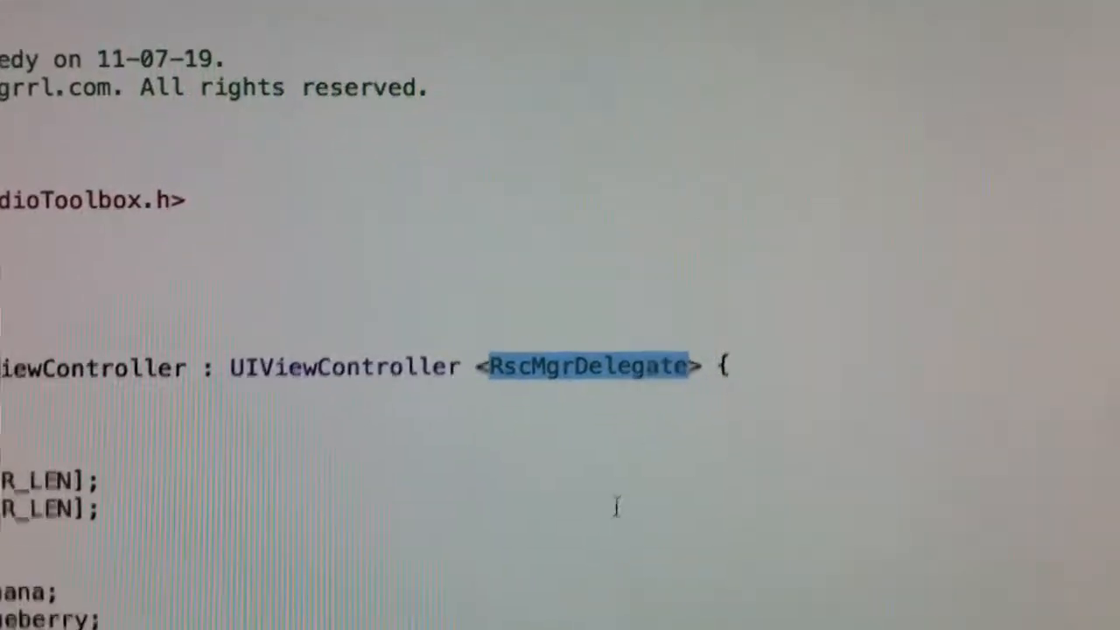
pyautogui.scroll(-3)
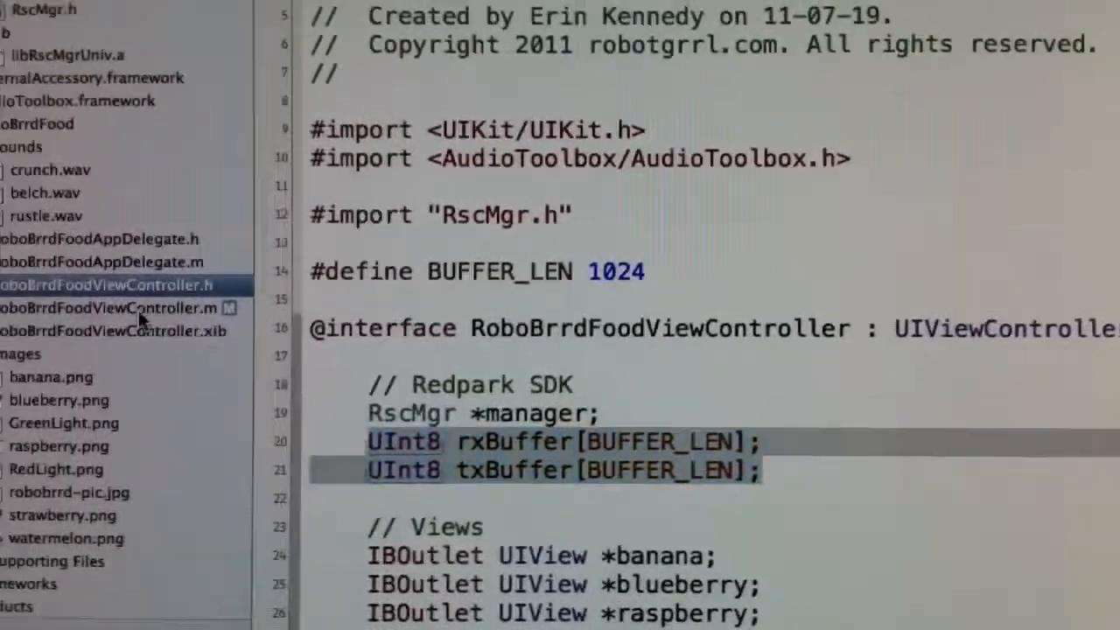
# Step: Open RoboBrrdFoodViewController.m and skim the top of the implementation
pyautogui.click(114, 308)
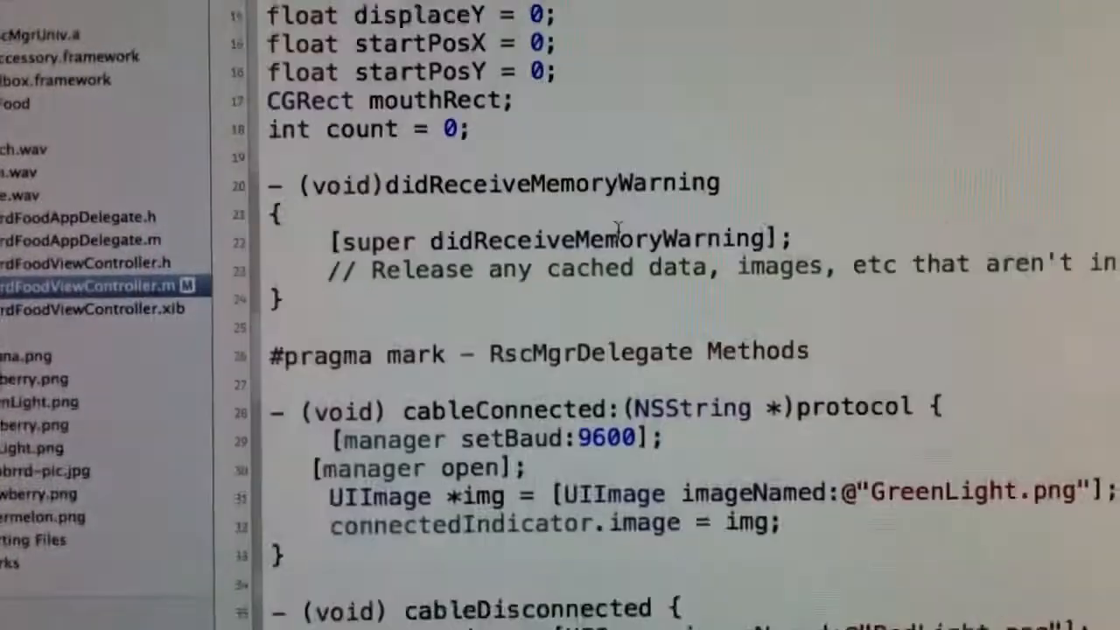
pyautogui.scroll(-3)
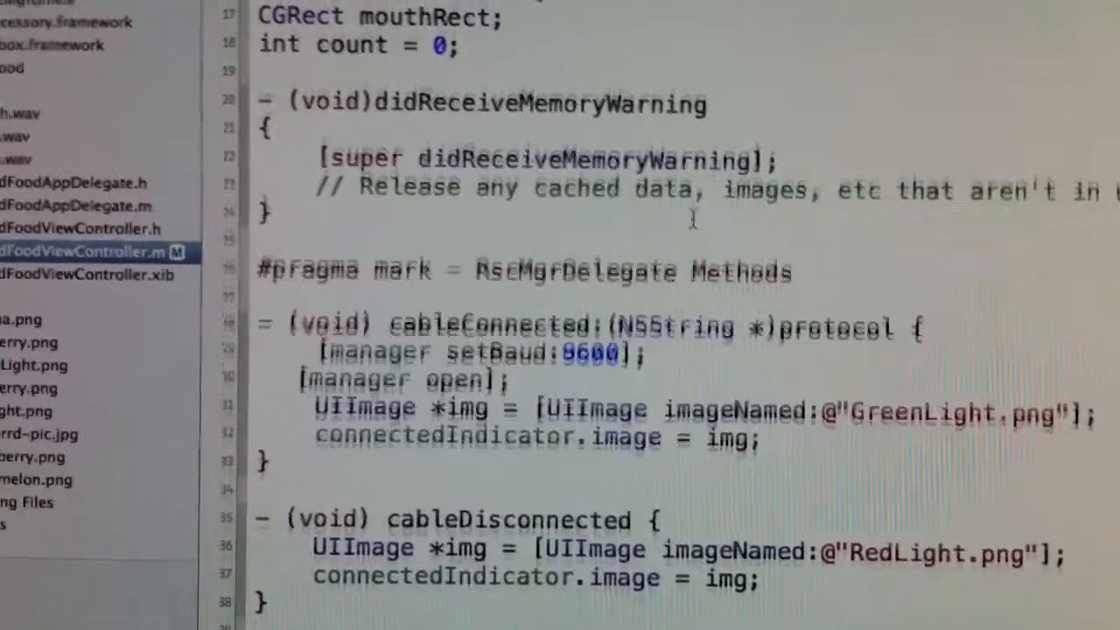
pyautogui.scroll(-3)
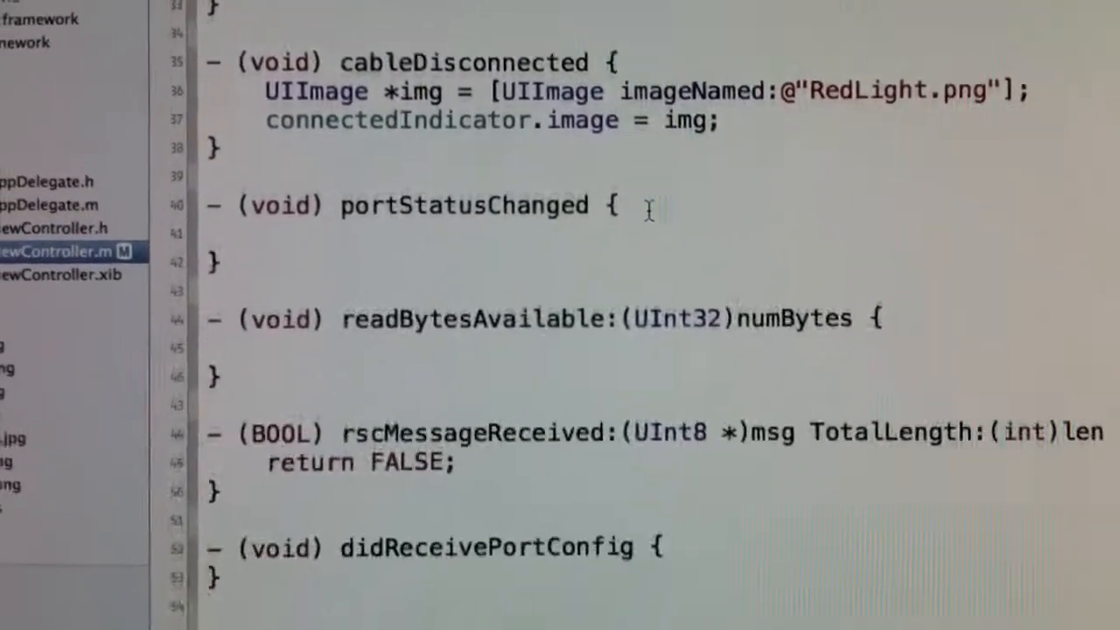
pyautogui.scroll(-3)
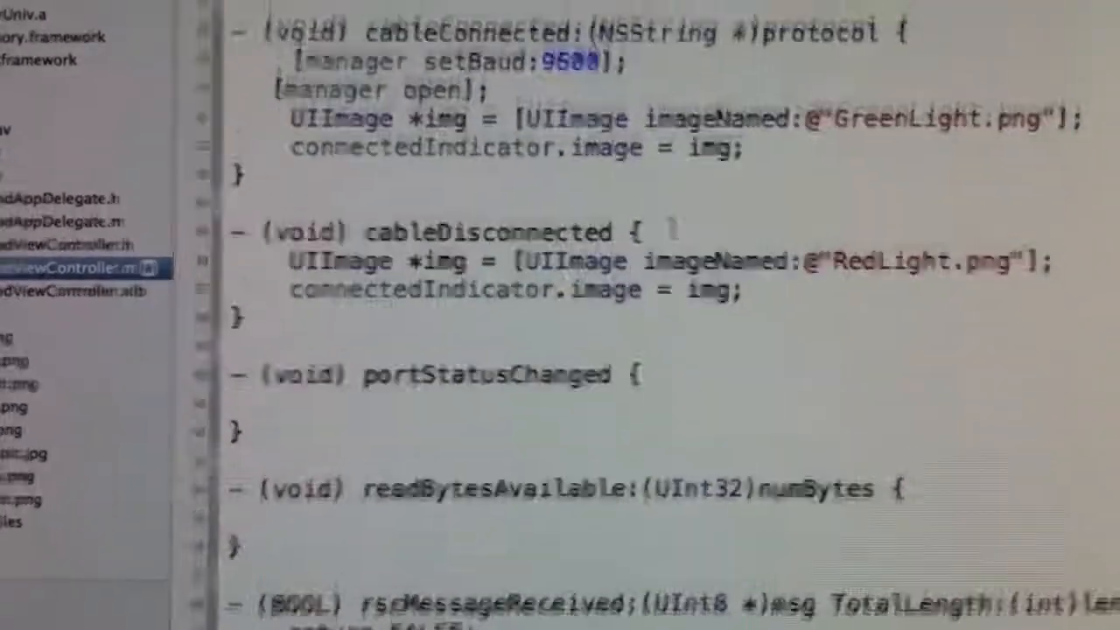
pyautogui.scroll(3)
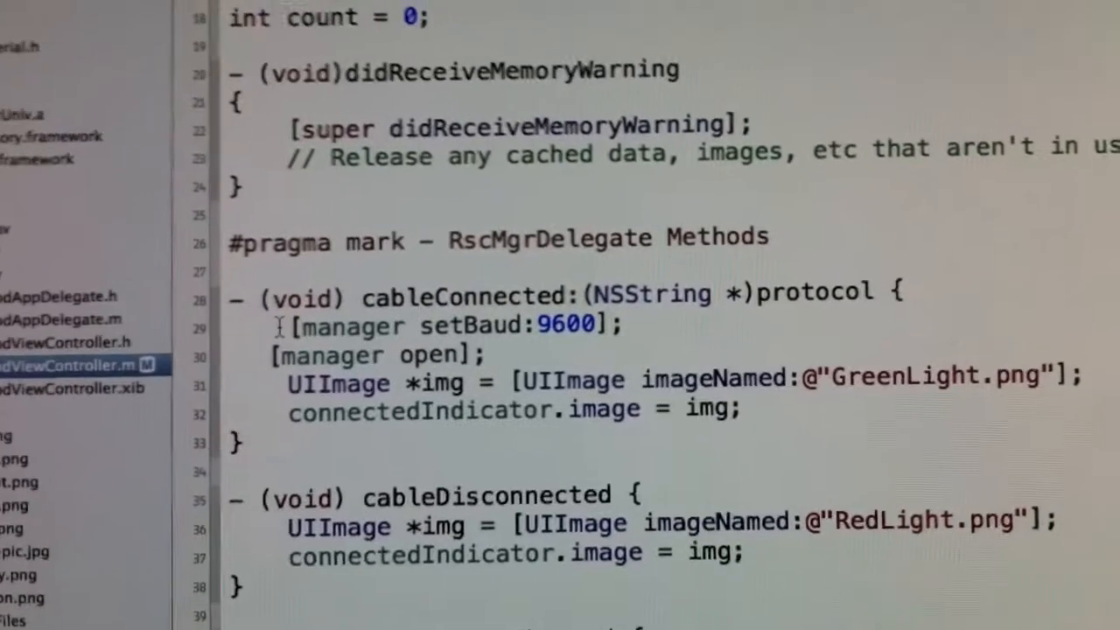
# Step: Scroll to the RscMgrDelegate methods: cableConnected at 9600 baud and cableDisconnected
pyautogui.scroll(-3)
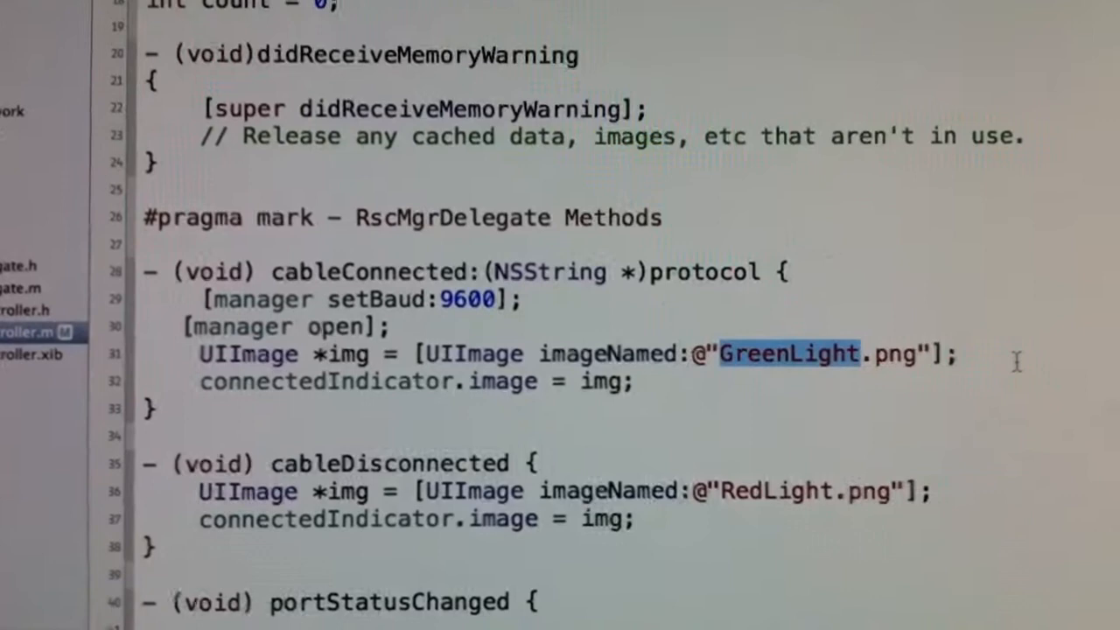
pyautogui.scroll(-3)
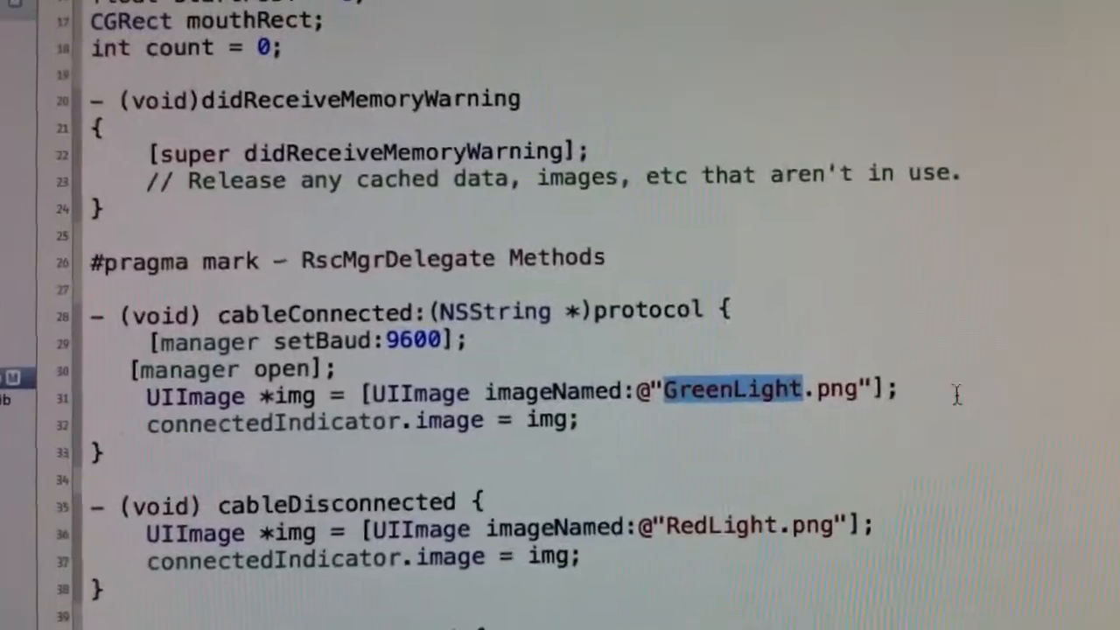
pyautogui.scroll(-3)
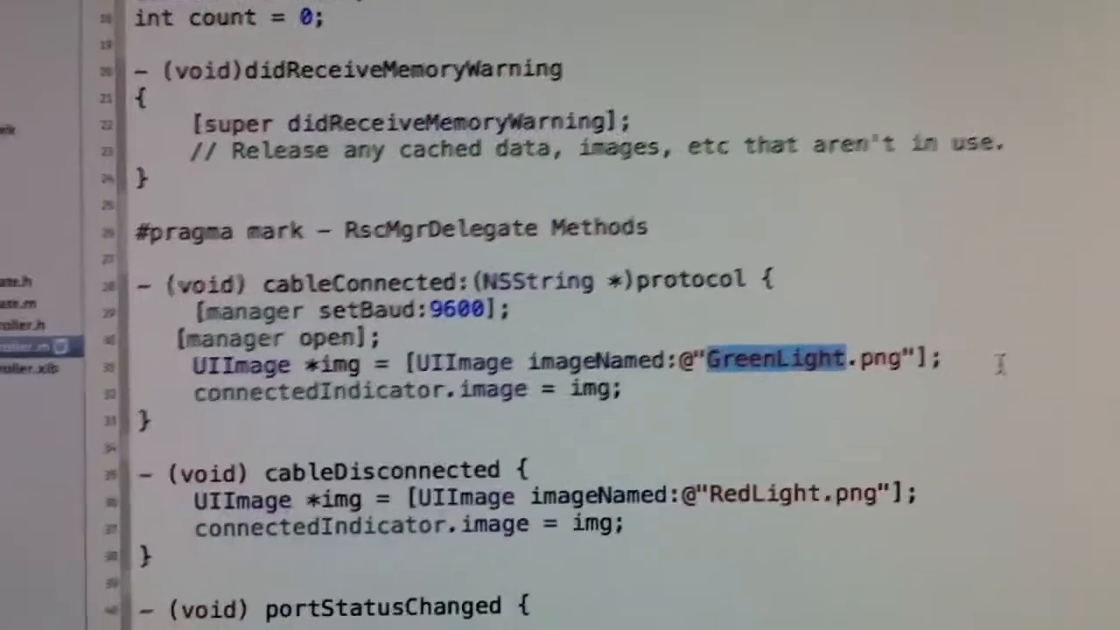
pyautogui.scroll(-3)
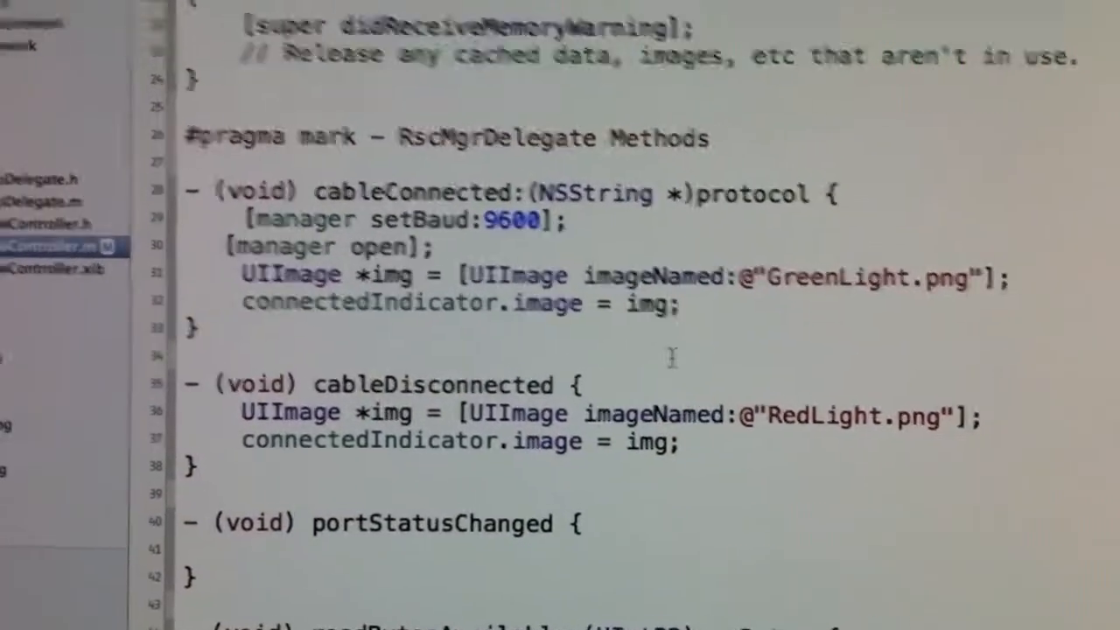
pyautogui.scroll(-3)
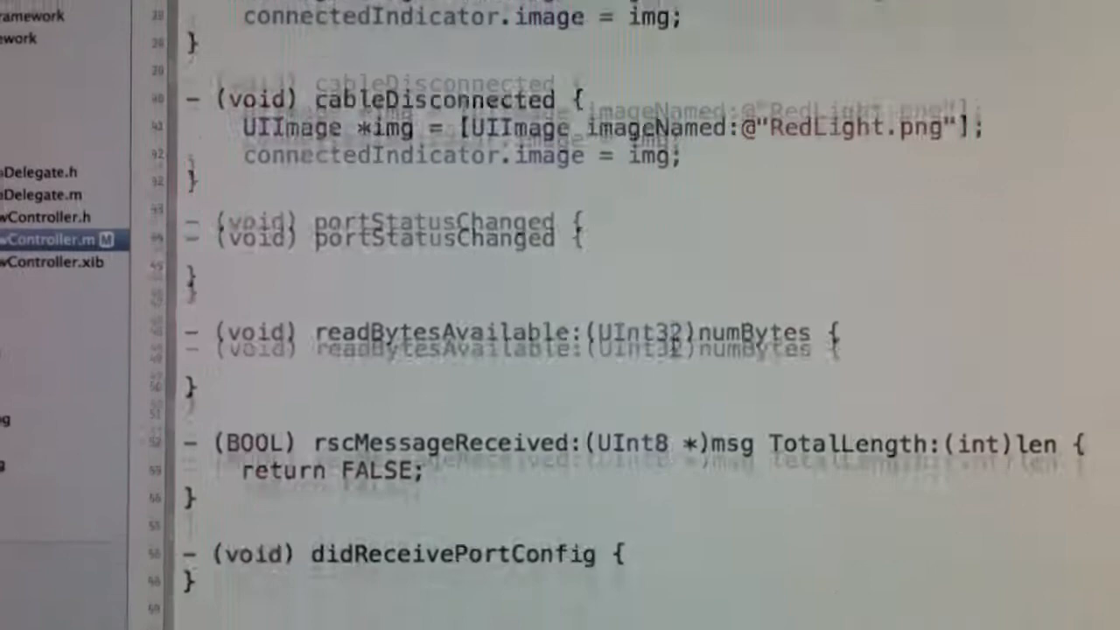
pyautogui.scroll(-3)
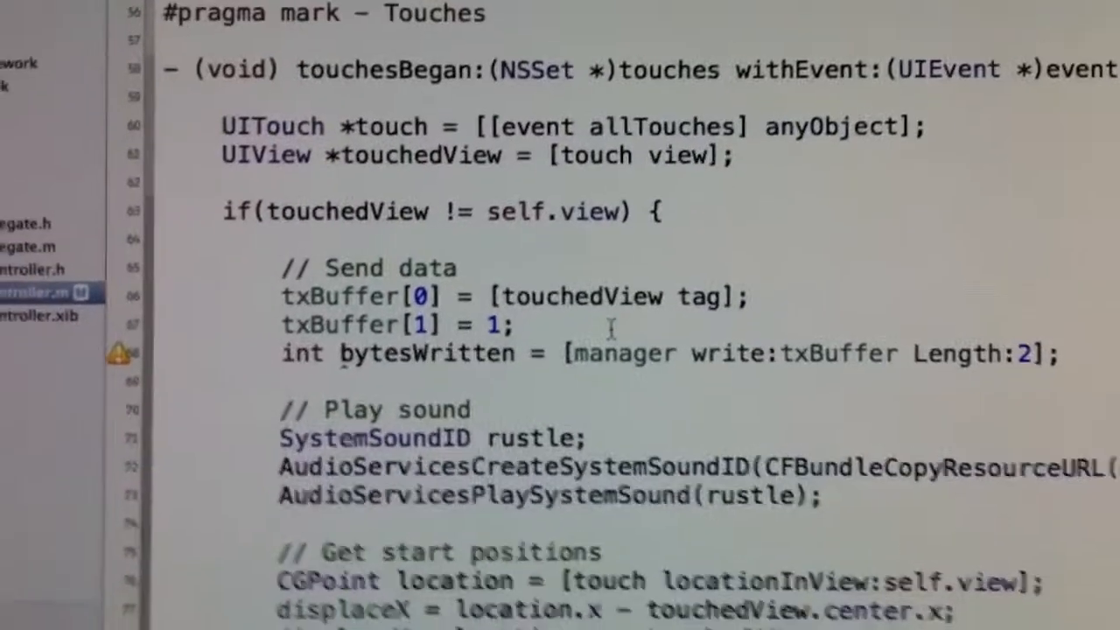
pyautogui.scroll(-3)
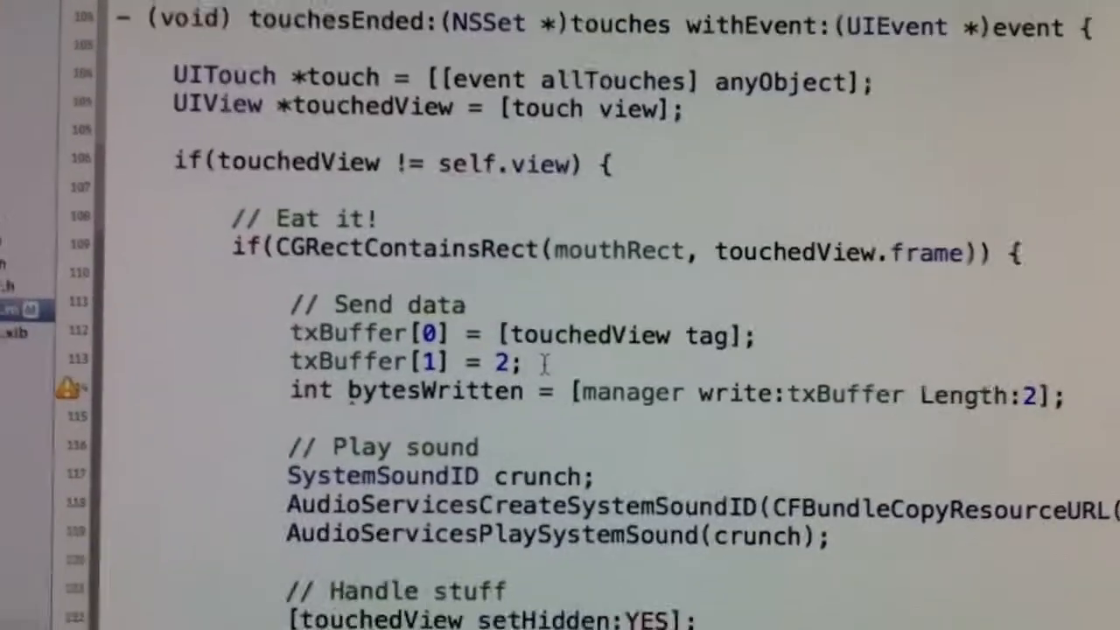
pyautogui.scroll(-3)
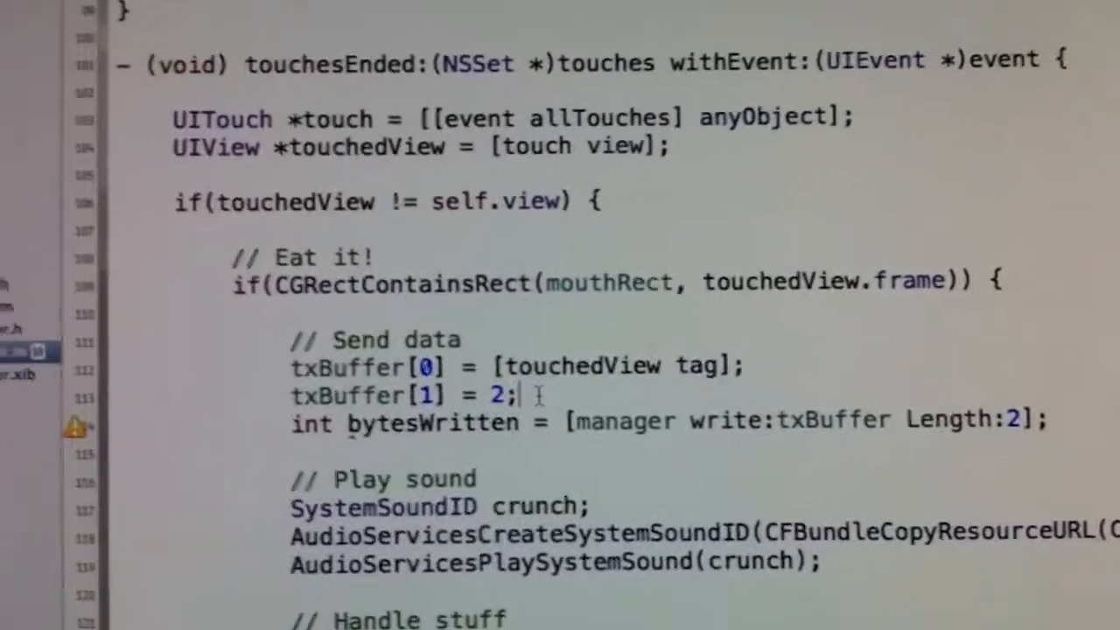
pyautogui.scroll(-3)
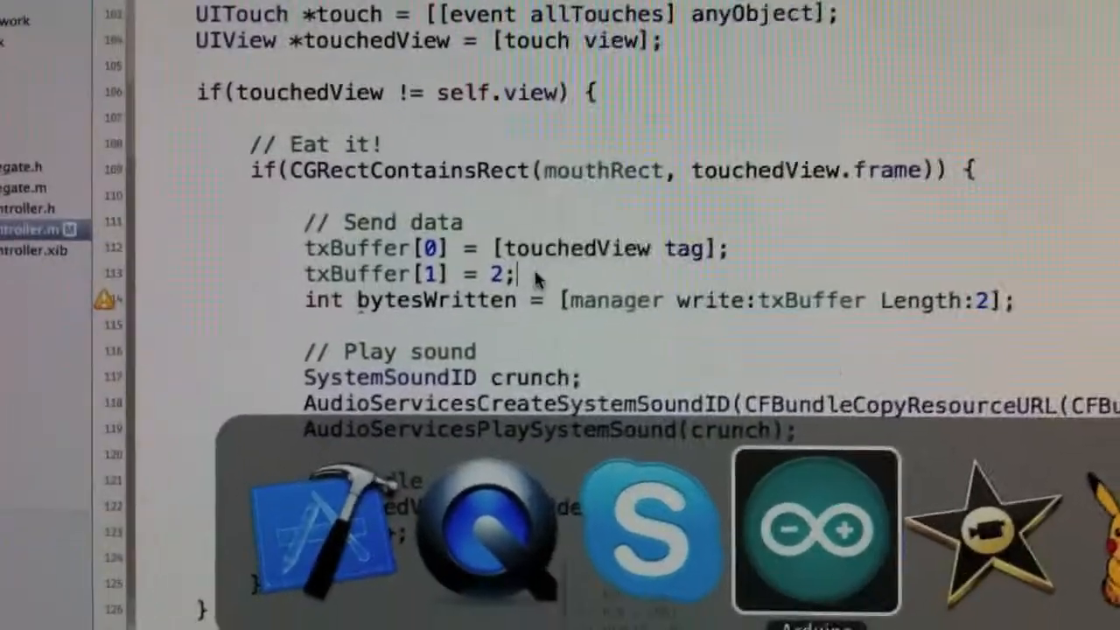
# Step: Switch to the Arduino sketch and scroll through setup() to loop() reading food and val from Serial2
pyautogui.click(814, 529)
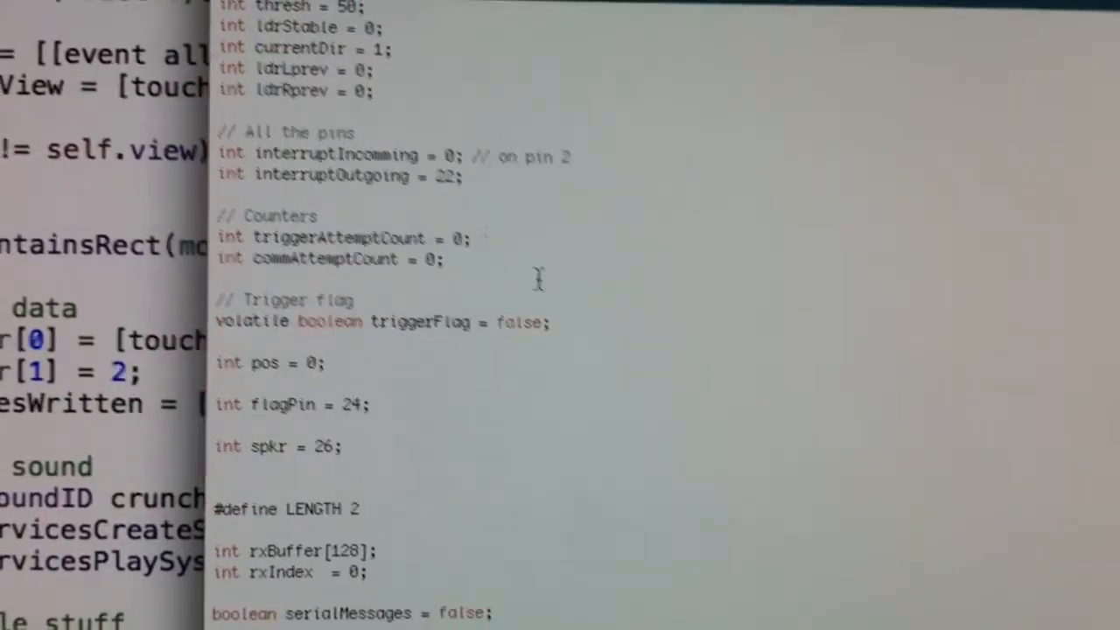
pyautogui.scroll(-3)
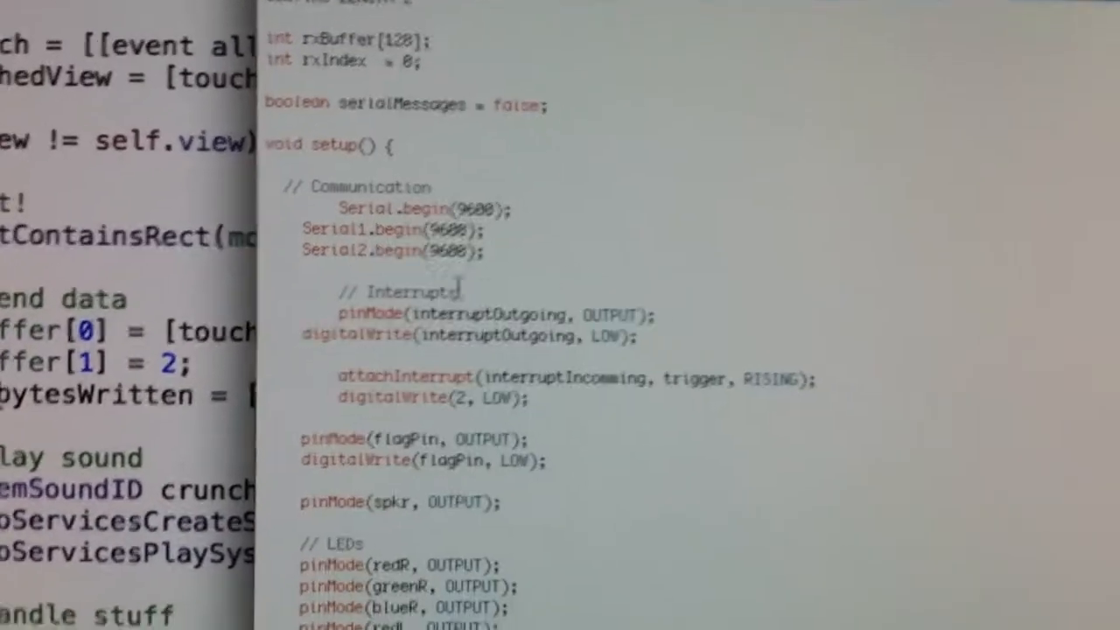
pyautogui.scroll(-3)
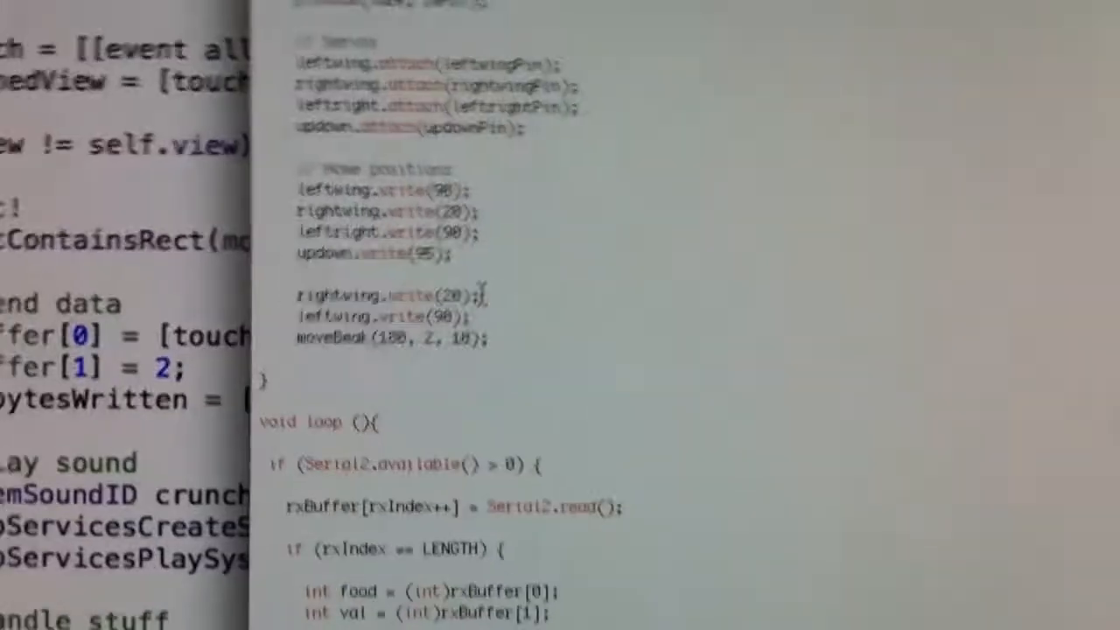
pyautogui.scroll(-3)
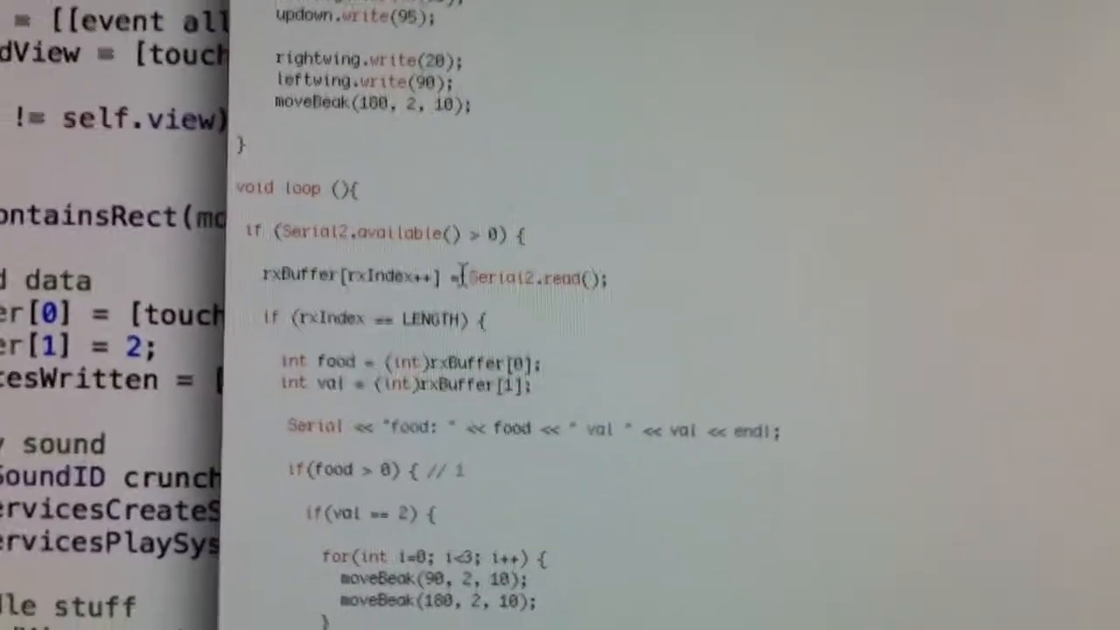
pyautogui.scroll(-3)
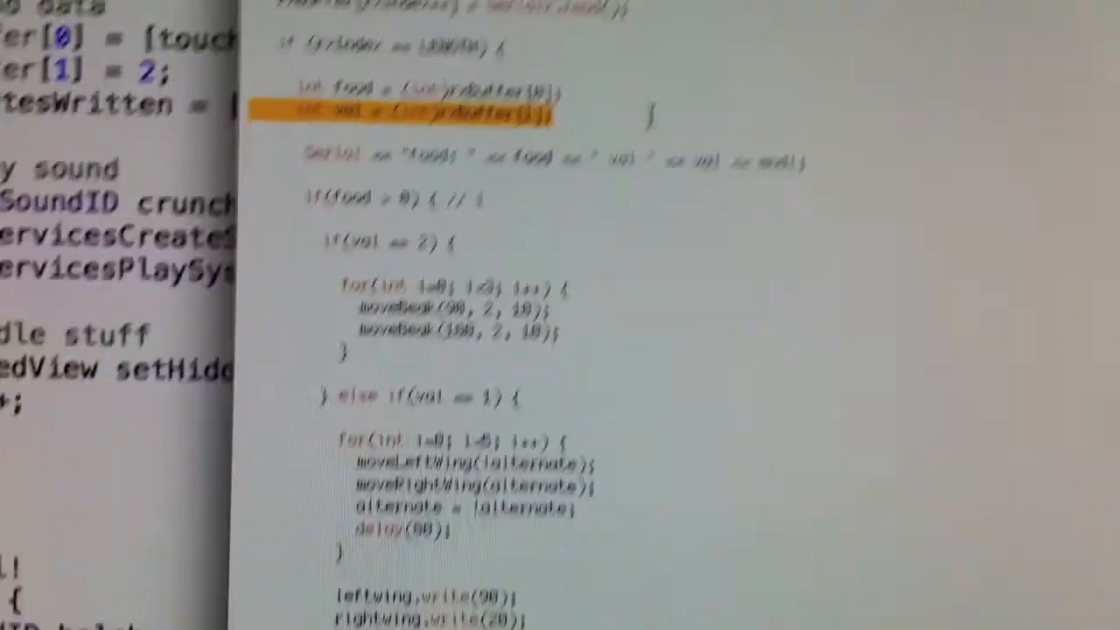
pyautogui.scroll(-3)
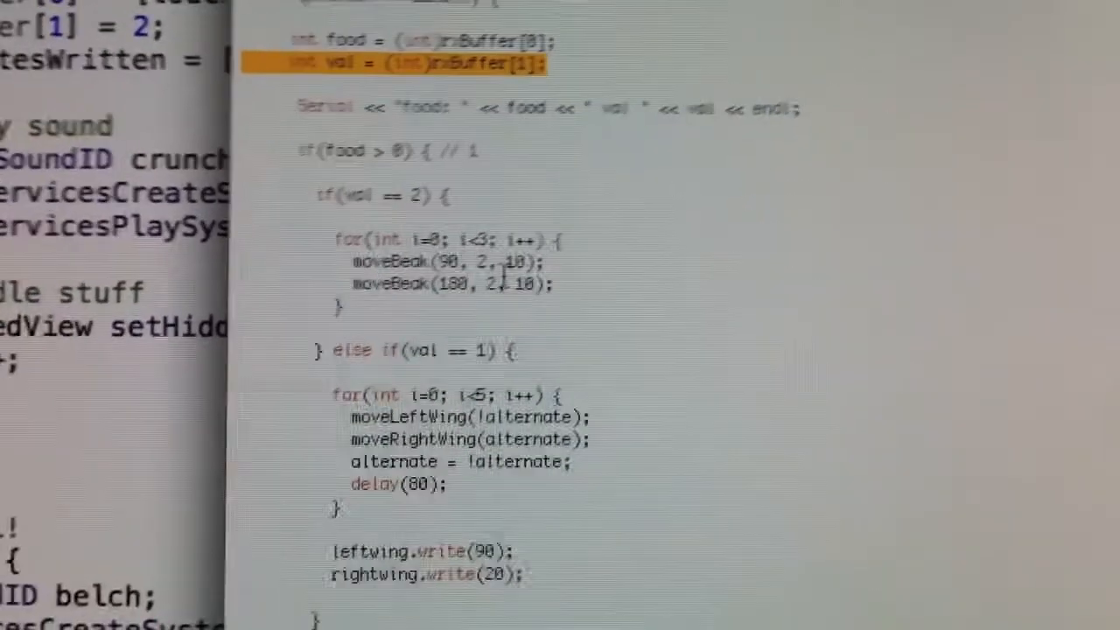